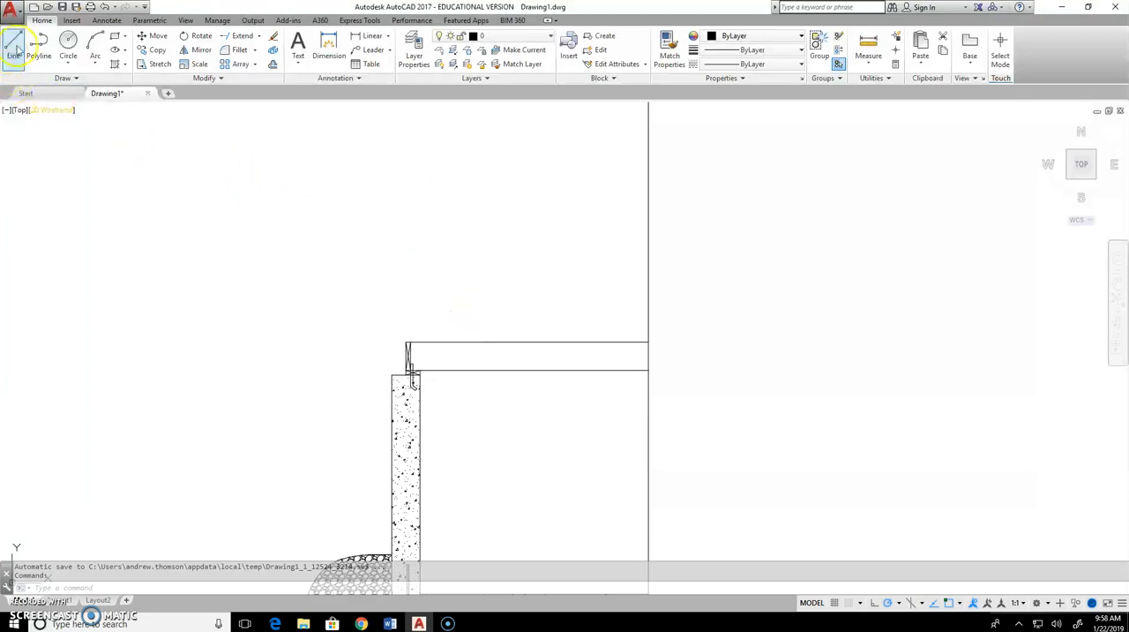
{"action": "mouse_move", "coordinate": [486, 394]}
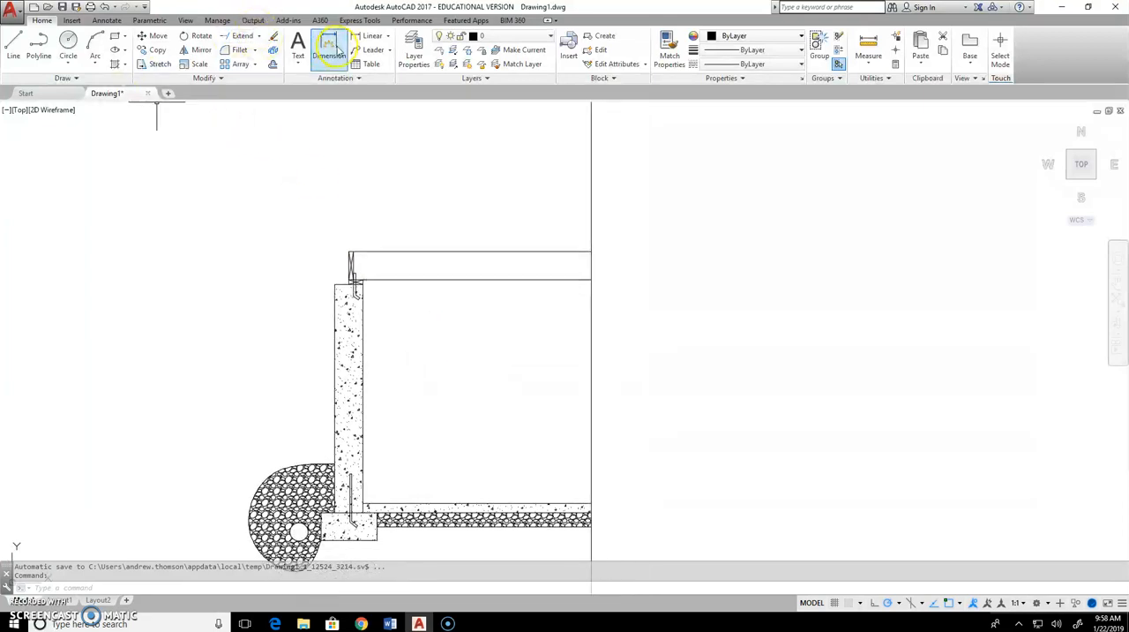
Place a trial vertical dimension from the ceiling line down to the subfloor, then cancel
{"action": "left_click", "coordinate": [328, 49]}
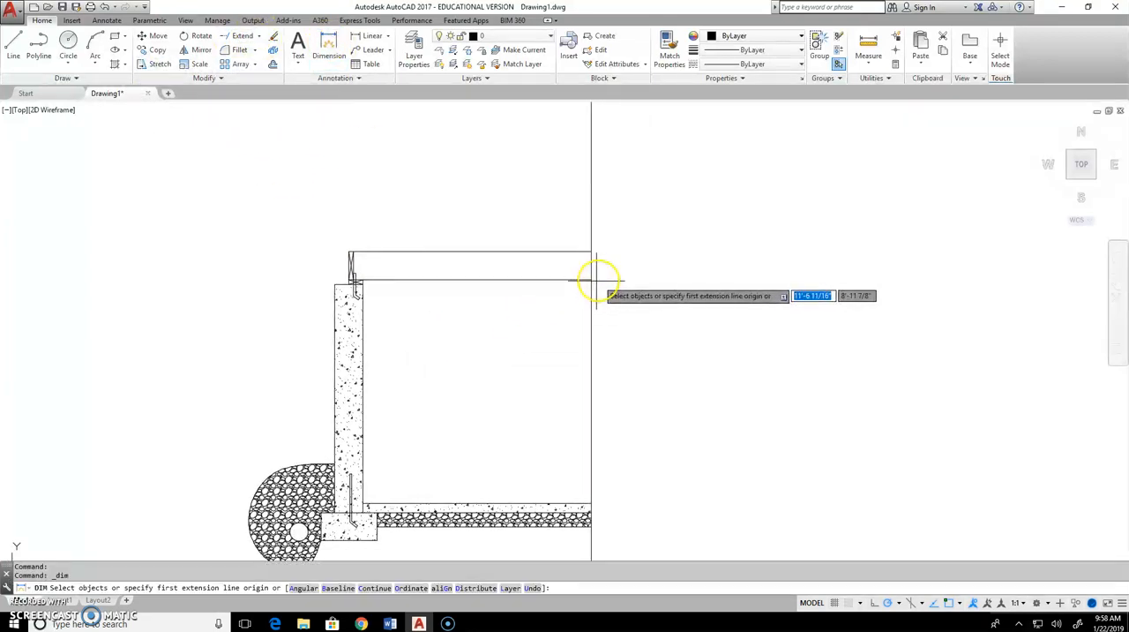
{"action": "left_click", "coordinate": [603, 281]}
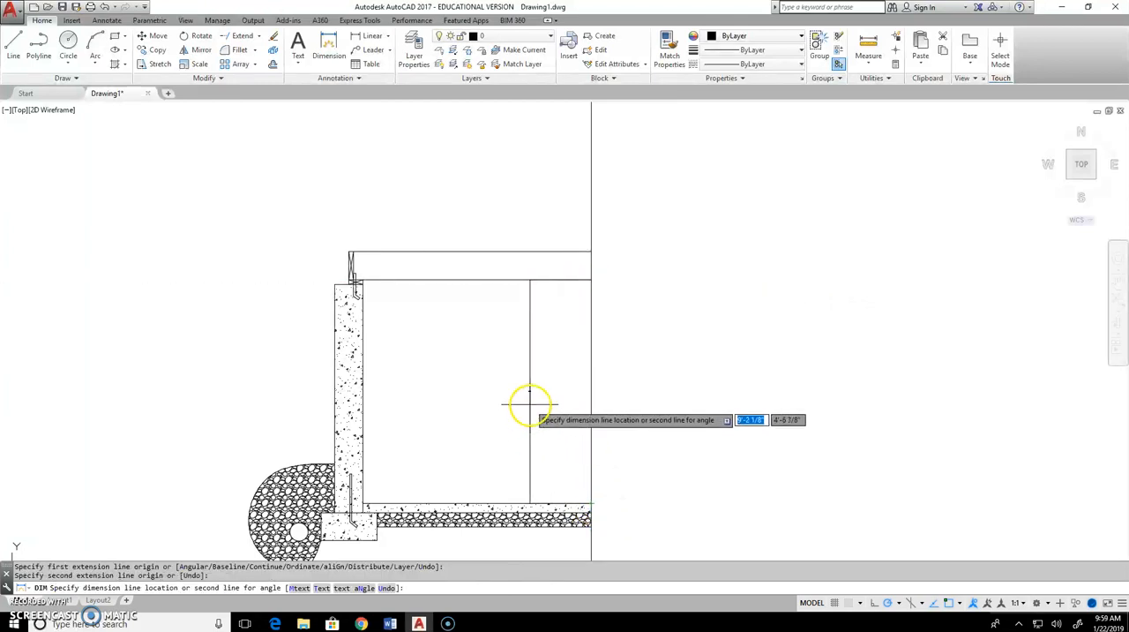
{"action": "left_click", "coordinate": [530, 406]}
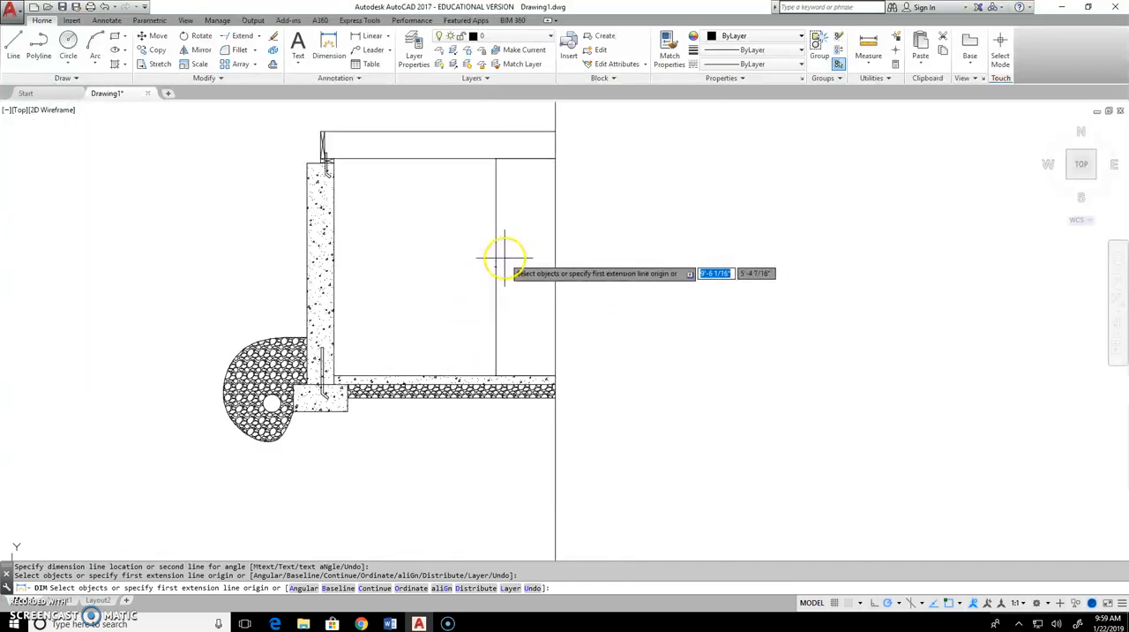
{"action": "key", "text": "Escape"}
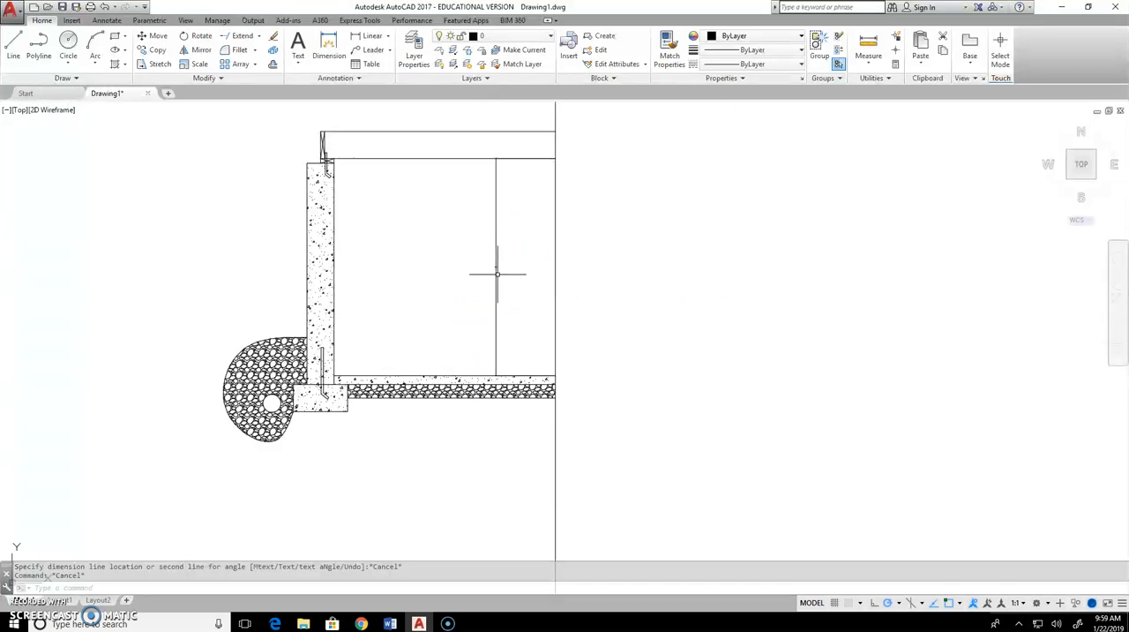
{"action": "mouse_move", "coordinate": [349, 105]}
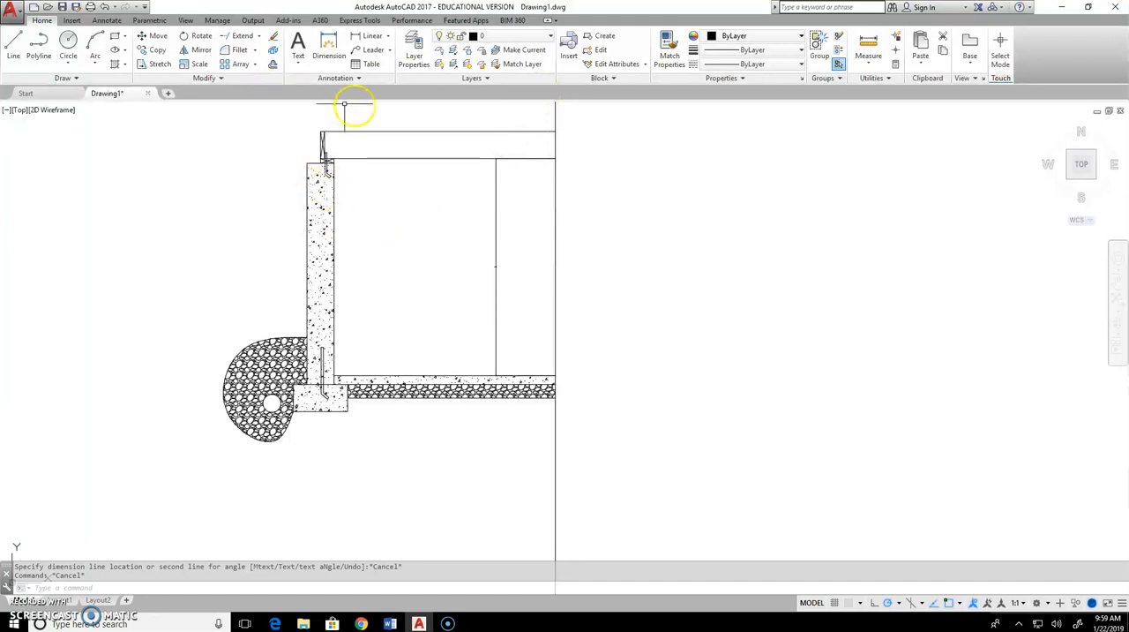
Erase the trial dimension and start a distance measurement from the top wall corner
{"action": "left_click", "coordinate": [496, 268]}
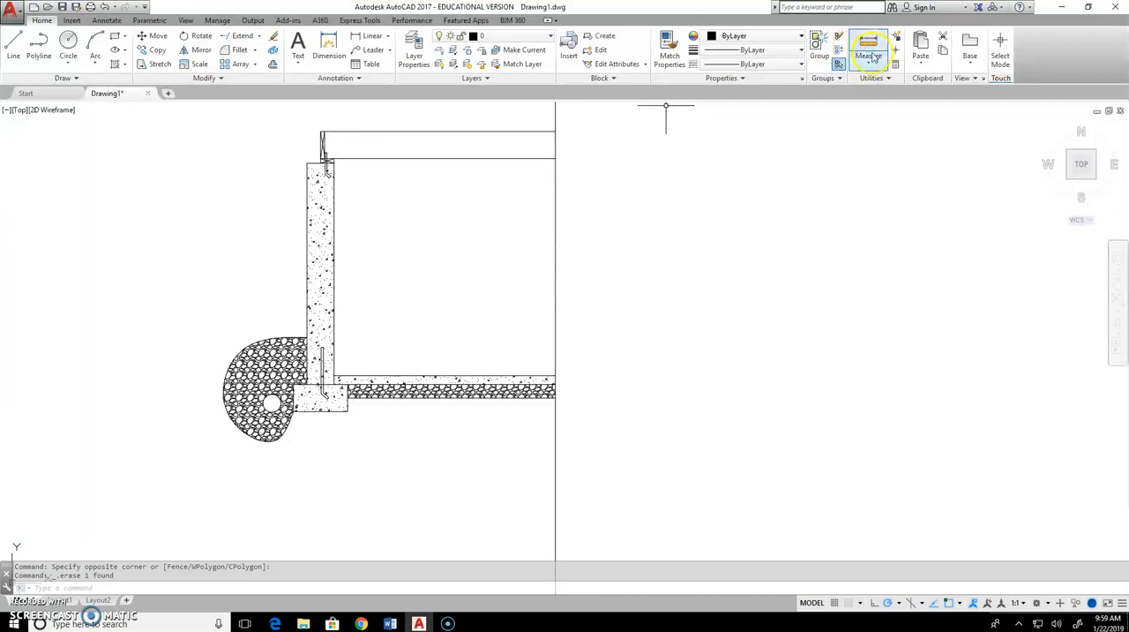
{"action": "left_click", "coordinate": [868, 50]}
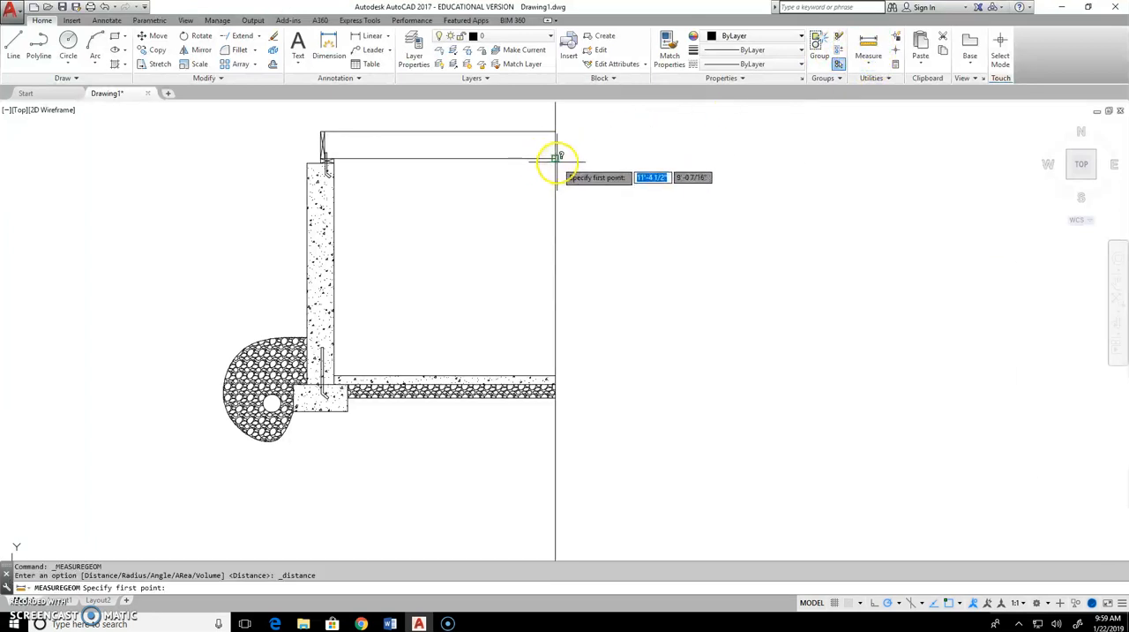
{"action": "left_click", "coordinate": [558, 157]}
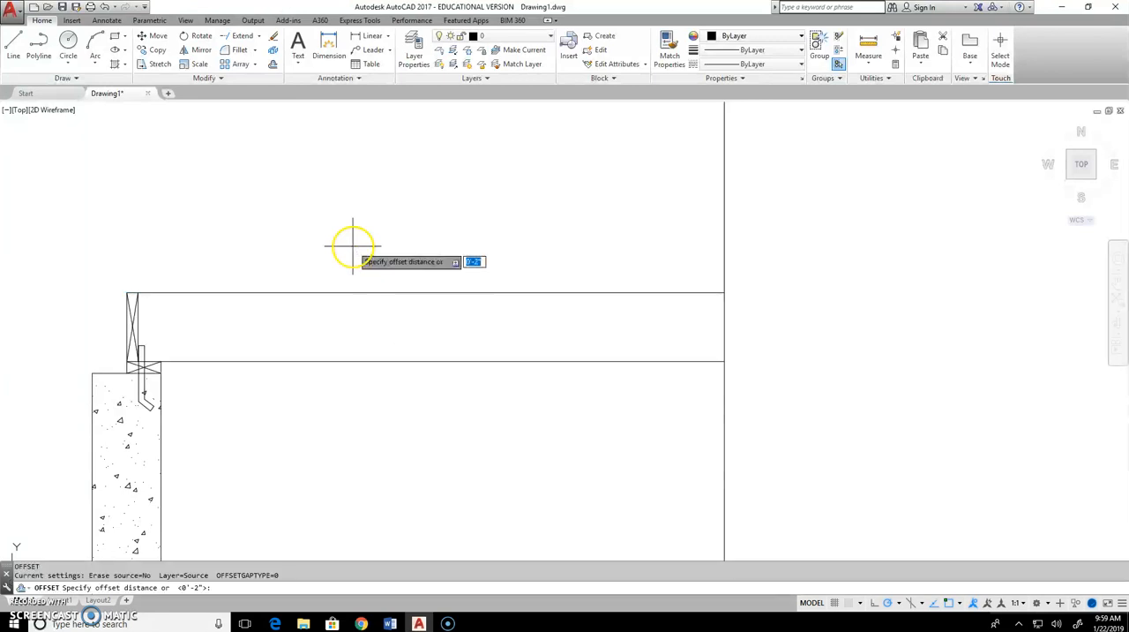
Offset the top horizontal wall line to begin the ceiling layer, then restart OFFSET
{"action": "key", "text": "Return"}
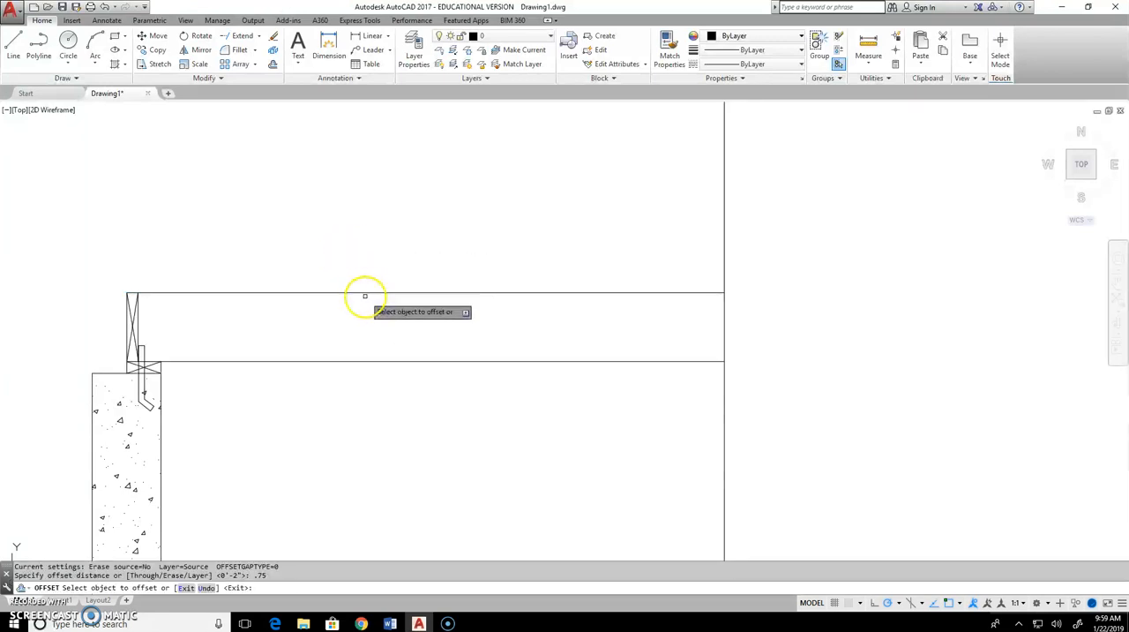
{"action": "left_click", "coordinate": [365, 292]}
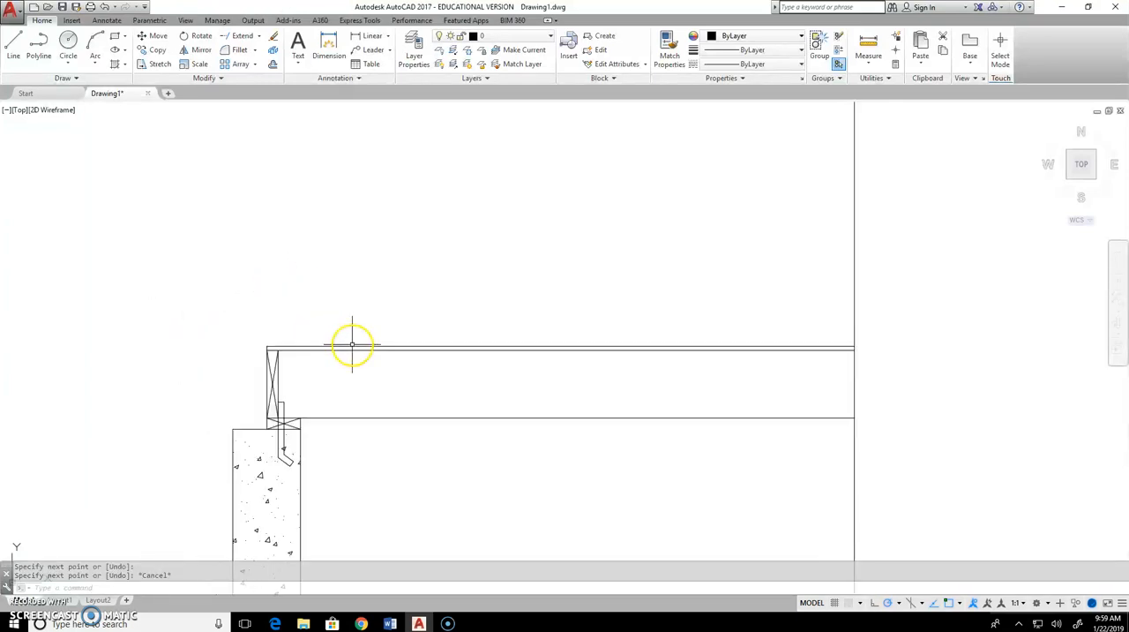
{"action": "type", "text": "O"}
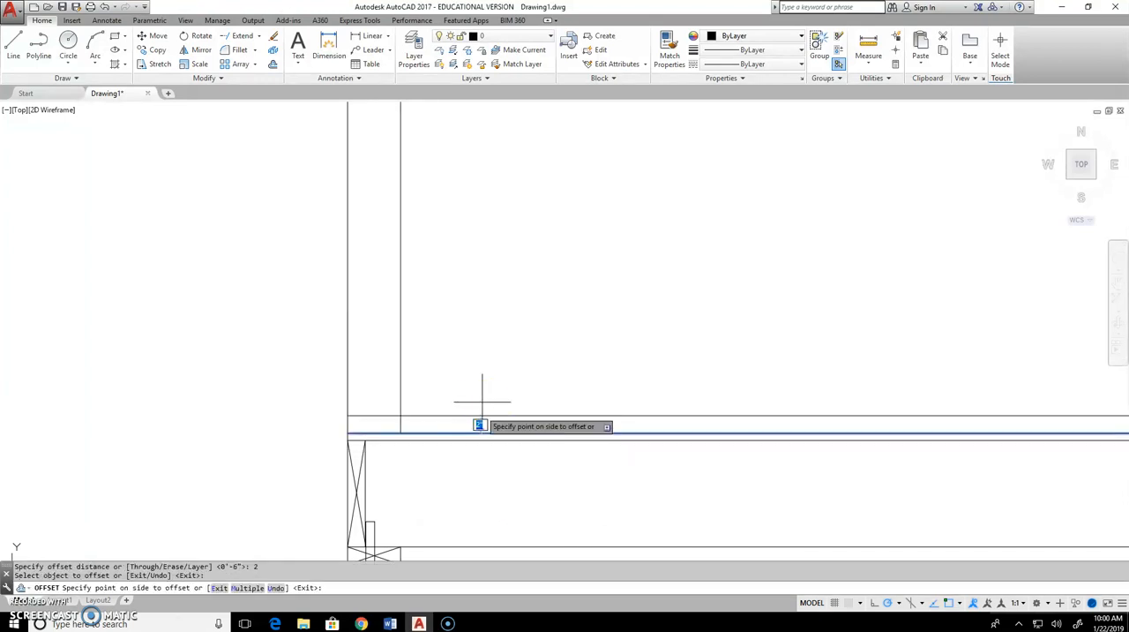
Offset the top line above and below, then trim the overhanging segment near the stud
{"action": "left_click", "coordinate": [483, 390]}
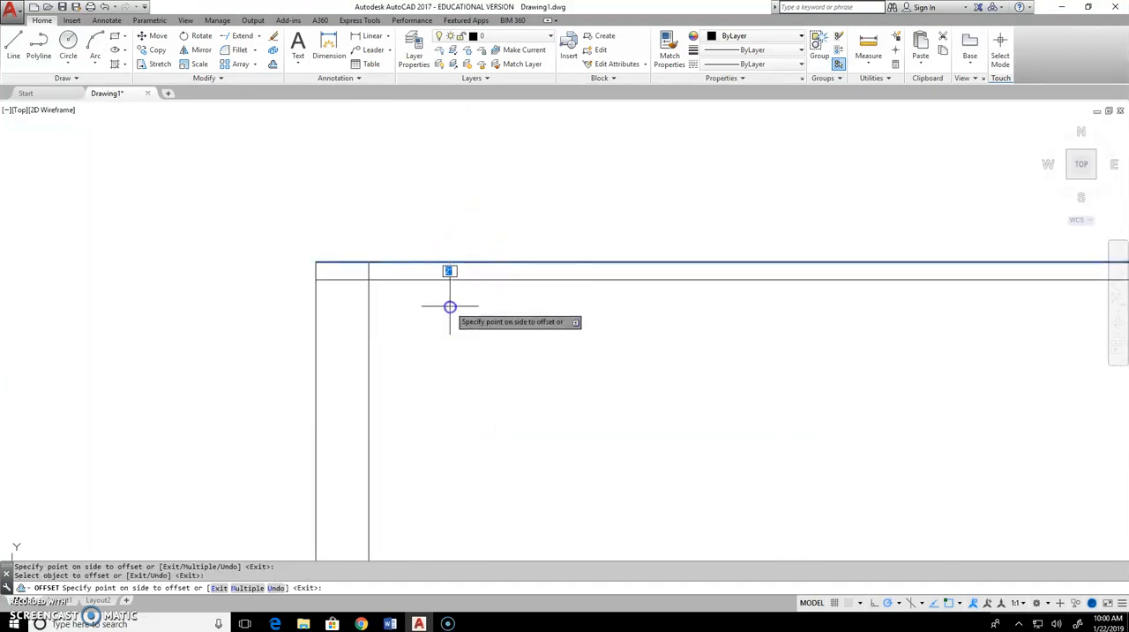
{"action": "left_click", "coordinate": [448, 307]}
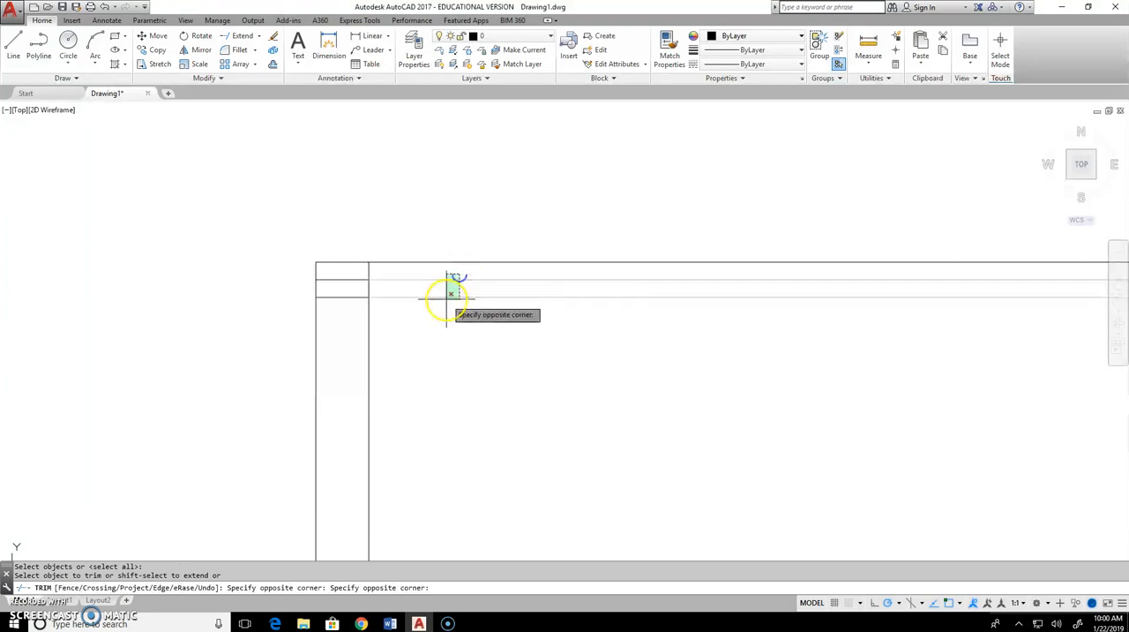
{"action": "left_click", "coordinate": [450, 293]}
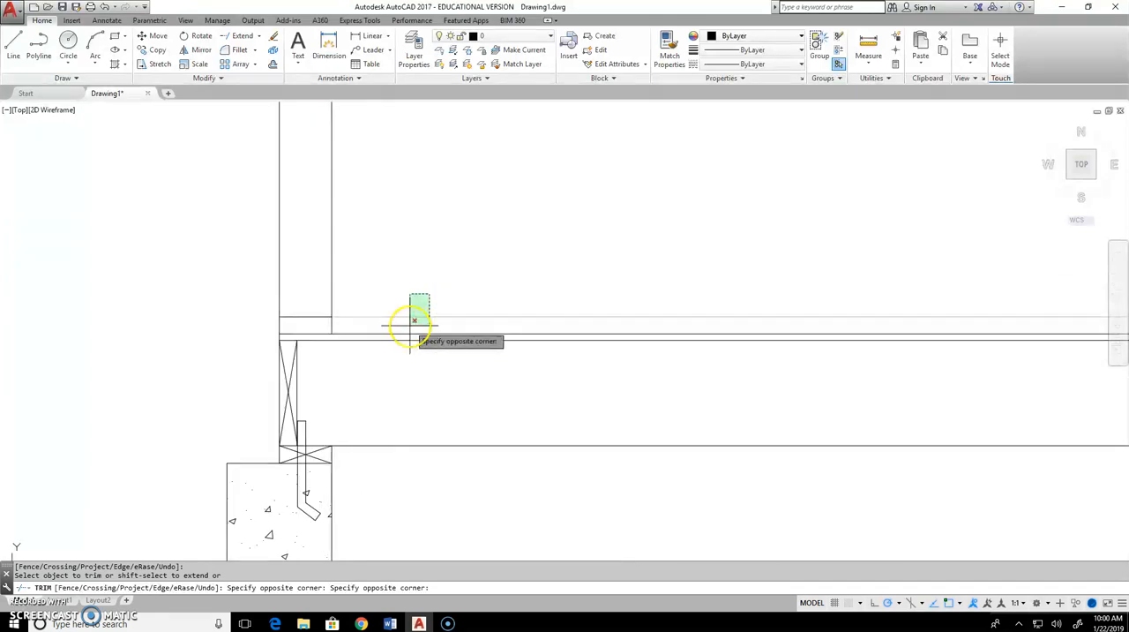
{"action": "mouse_move", "coordinate": [505, 338]}
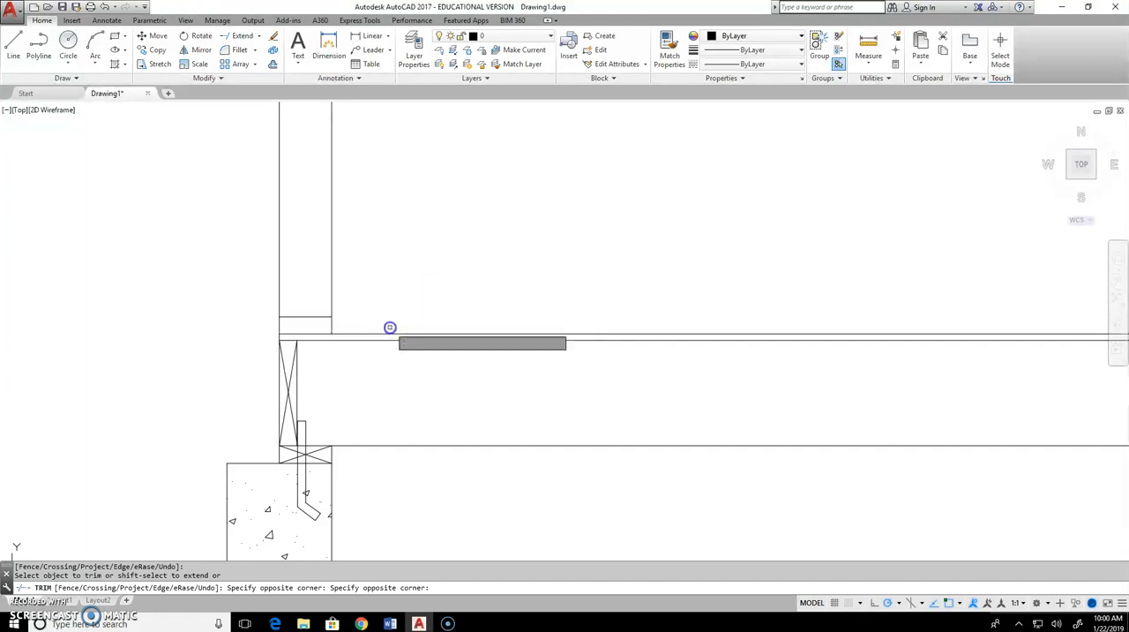
Finish trimming and draw the ceiling joist lines from the top plate corner
{"action": "key", "text": "Escape"}
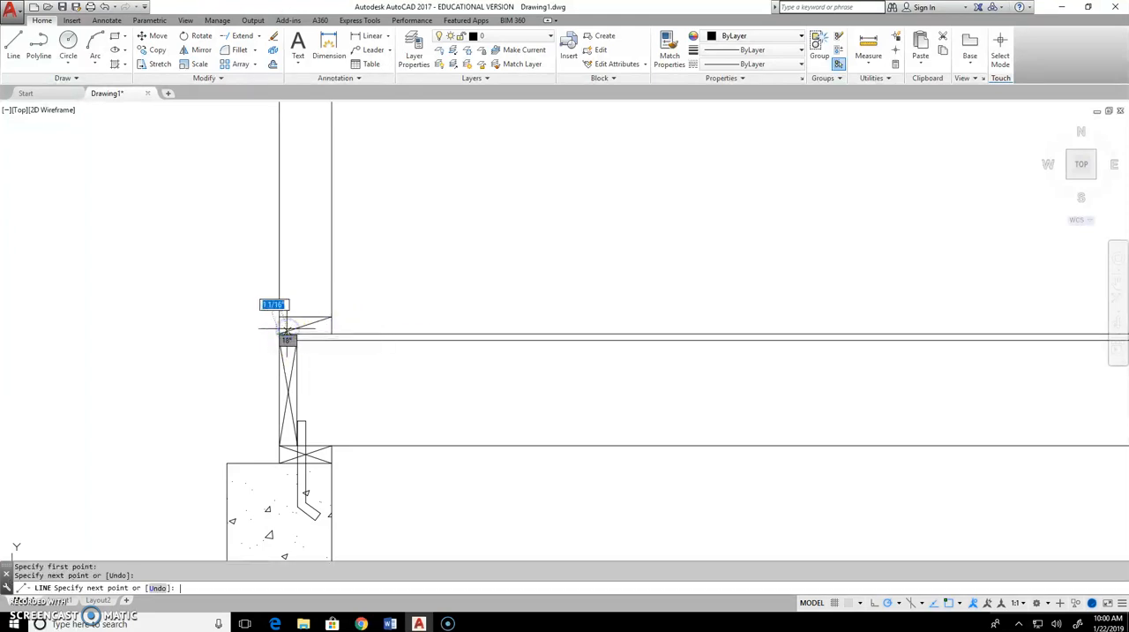
{"action": "mouse_move", "coordinate": [303, 326]}
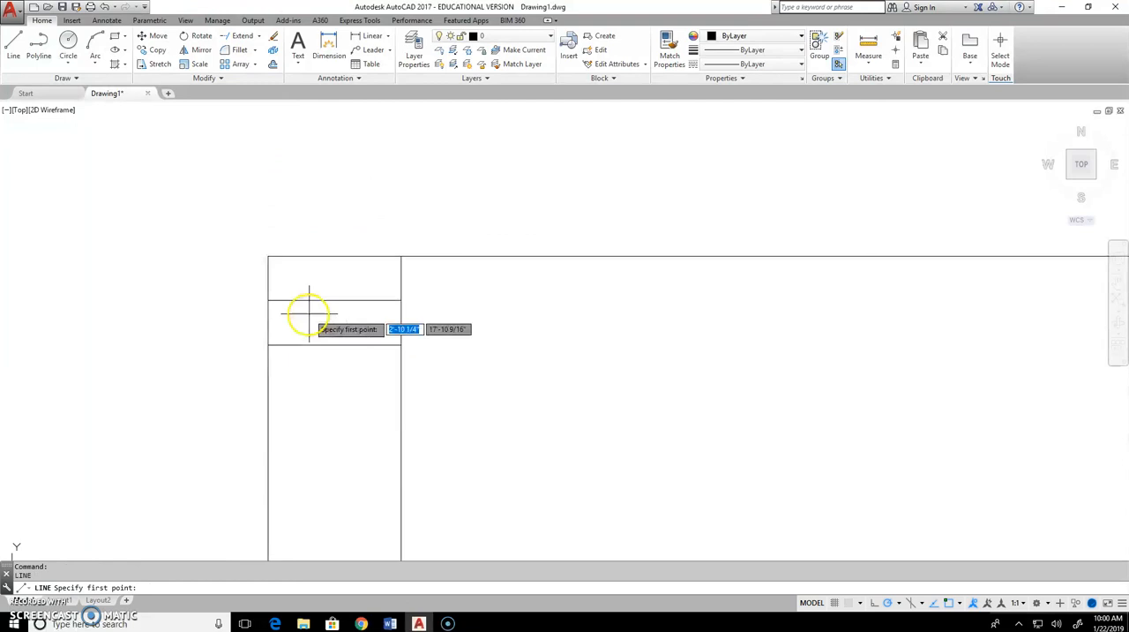
{"action": "left_click", "coordinate": [311, 314]}
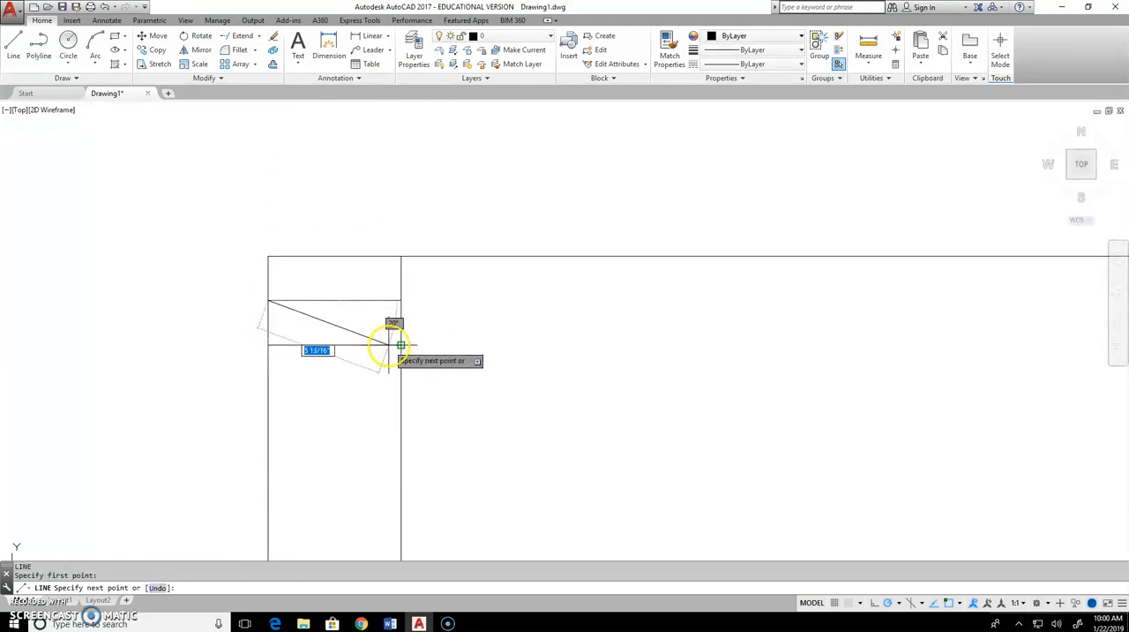
{"action": "mouse_move", "coordinate": [286, 344]}
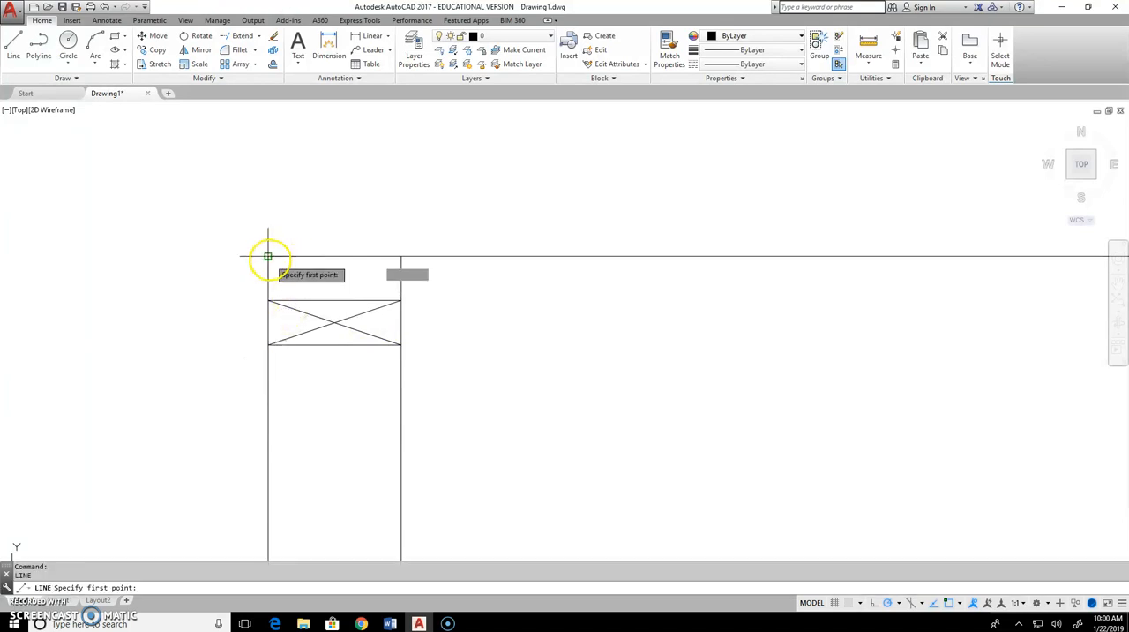
{"action": "left_click", "coordinate": [268, 257]}
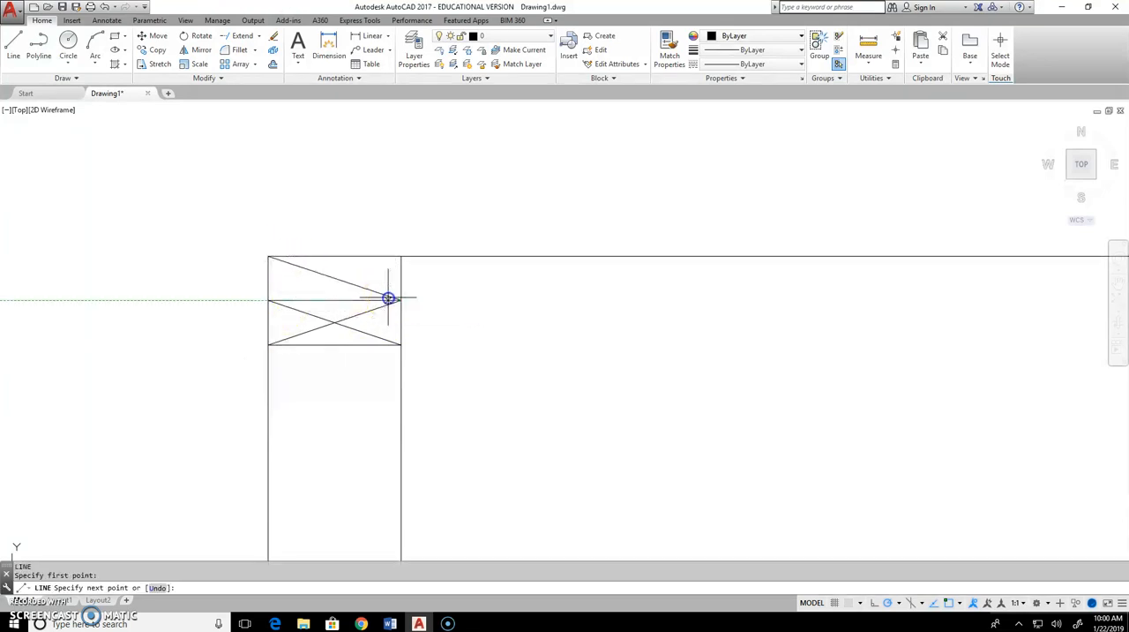
{"action": "mouse_move", "coordinate": [279, 310]}
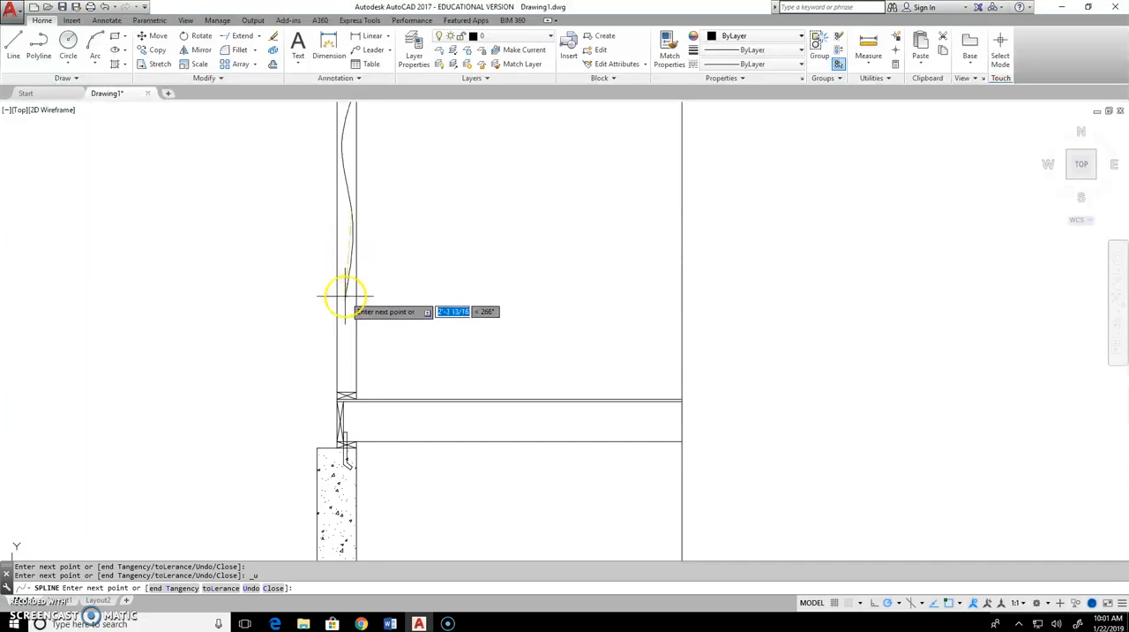
Continue the spline insulation curve down the stud cavity with another point
{"action": "left_click", "coordinate": [344, 297]}
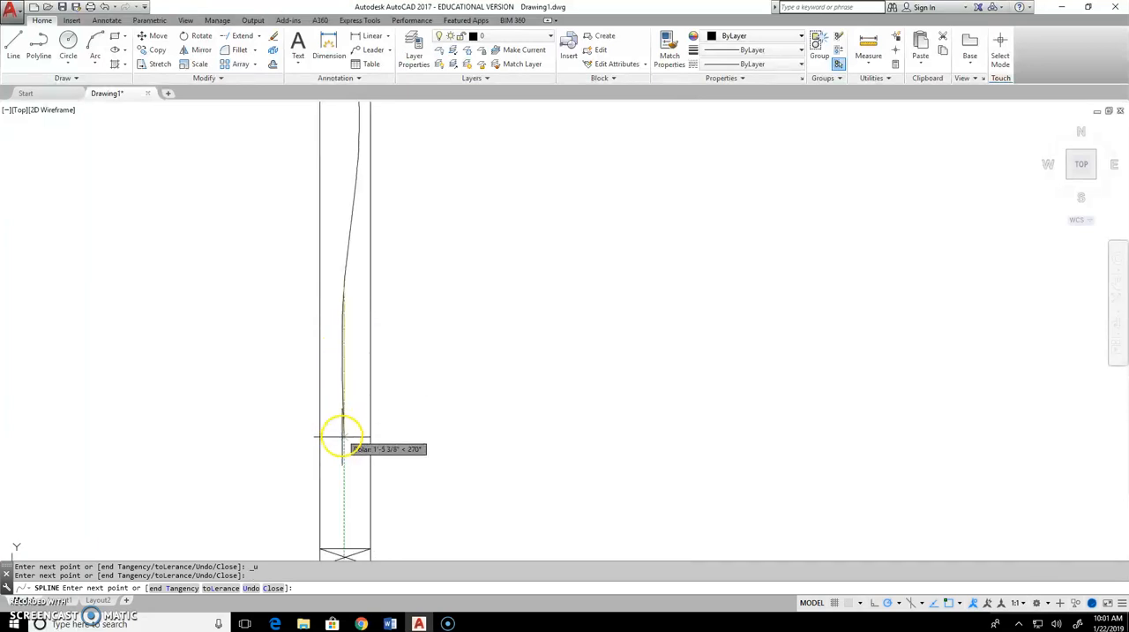
{"action": "mouse_move", "coordinate": [356, 515]}
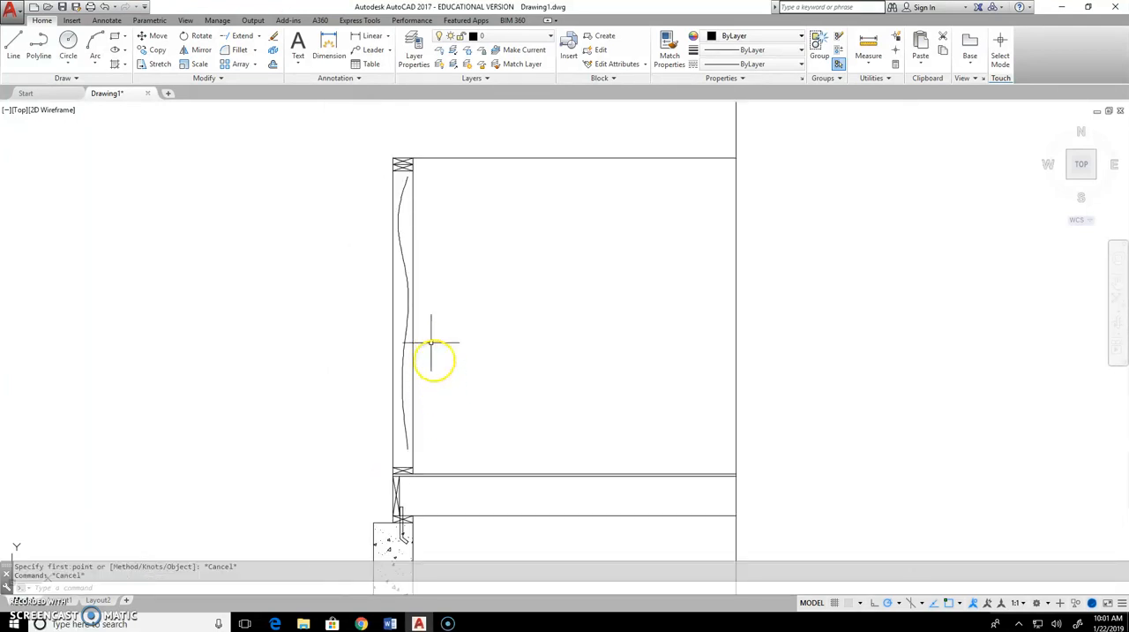
{"action": "mouse_move", "coordinate": [397, 193]}
{"action": "type", "text": "6"}
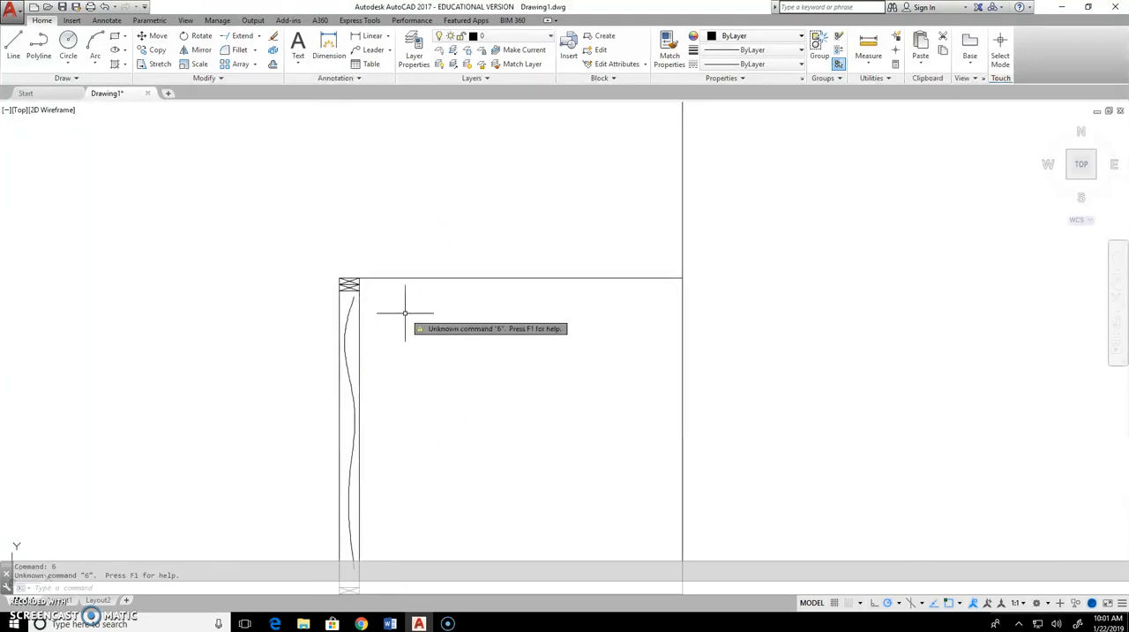
Draw the joist end line at its left corner and switch to the spline tool
{"action": "key", "text": "escape"}
{"action": "type", "text": "L"}
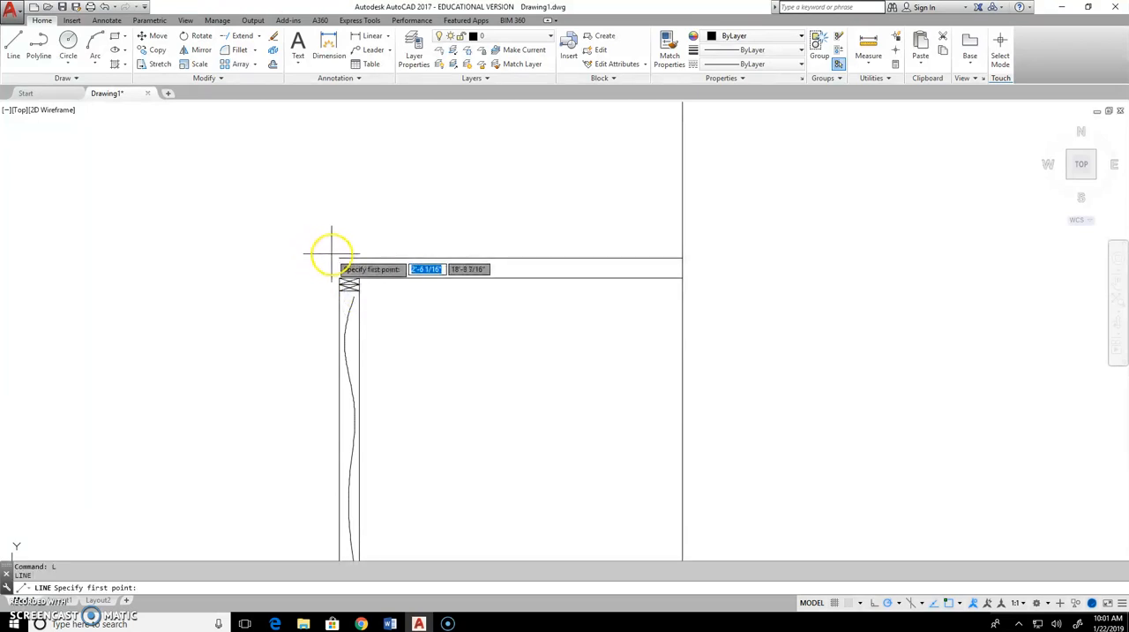
{"action": "left_click", "coordinate": [334, 268]}
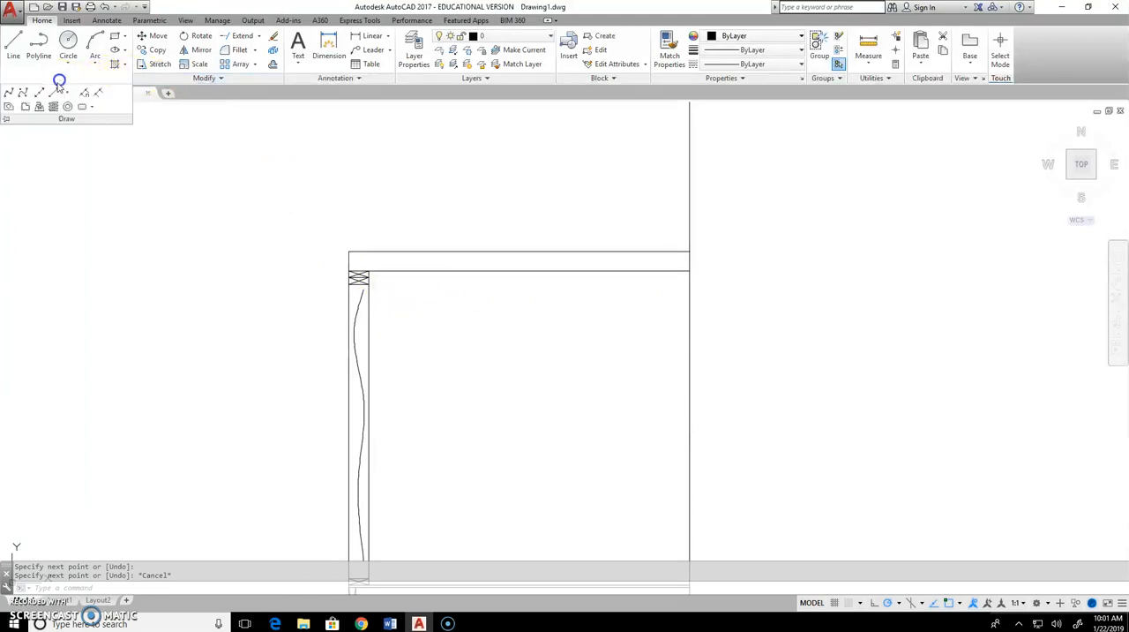
{"action": "left_click", "coordinate": [38, 92]}
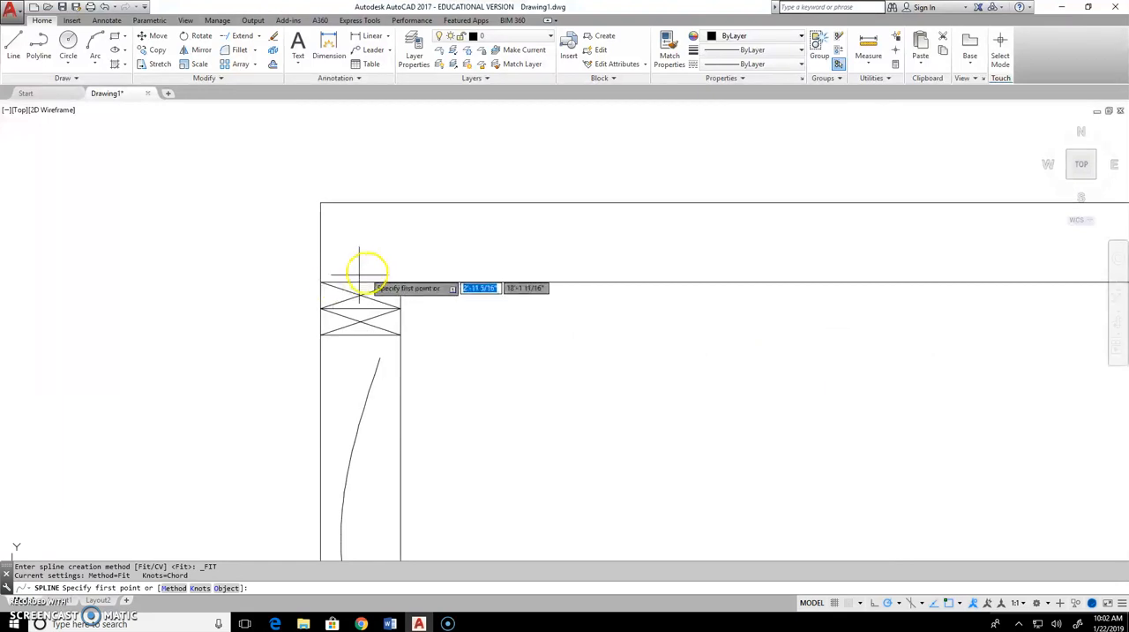
Start the horizontal insulation spline at the ceiling joist's end
{"action": "left_click", "coordinate": [360, 268]}
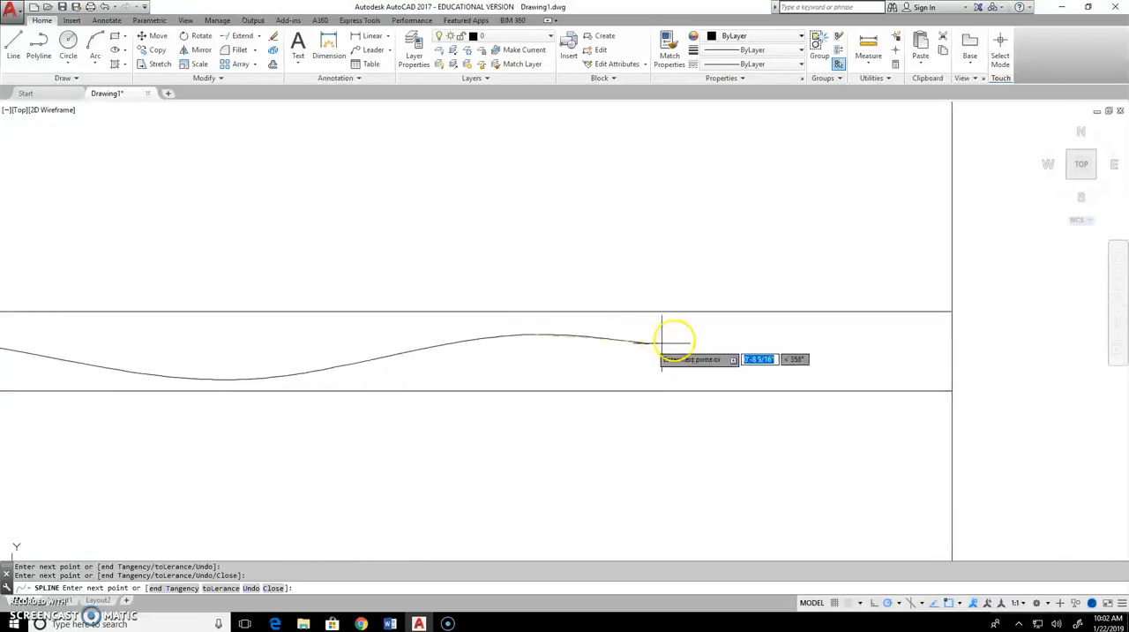
{"action": "mouse_move", "coordinate": [772, 344]}
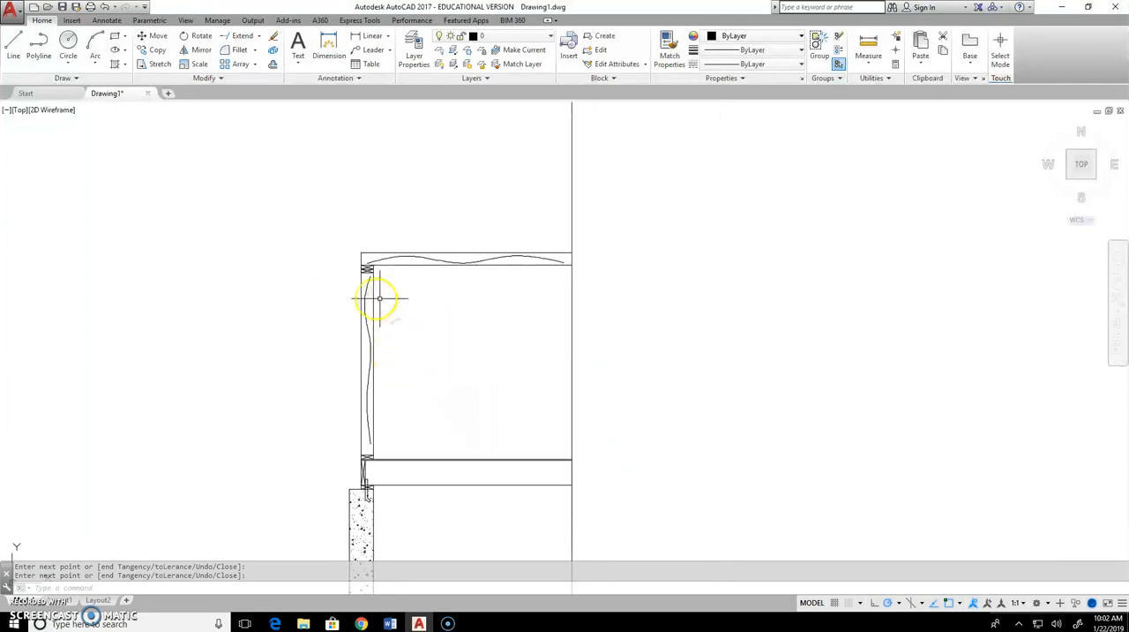
{"action": "mouse_move", "coordinate": [519, 302]}
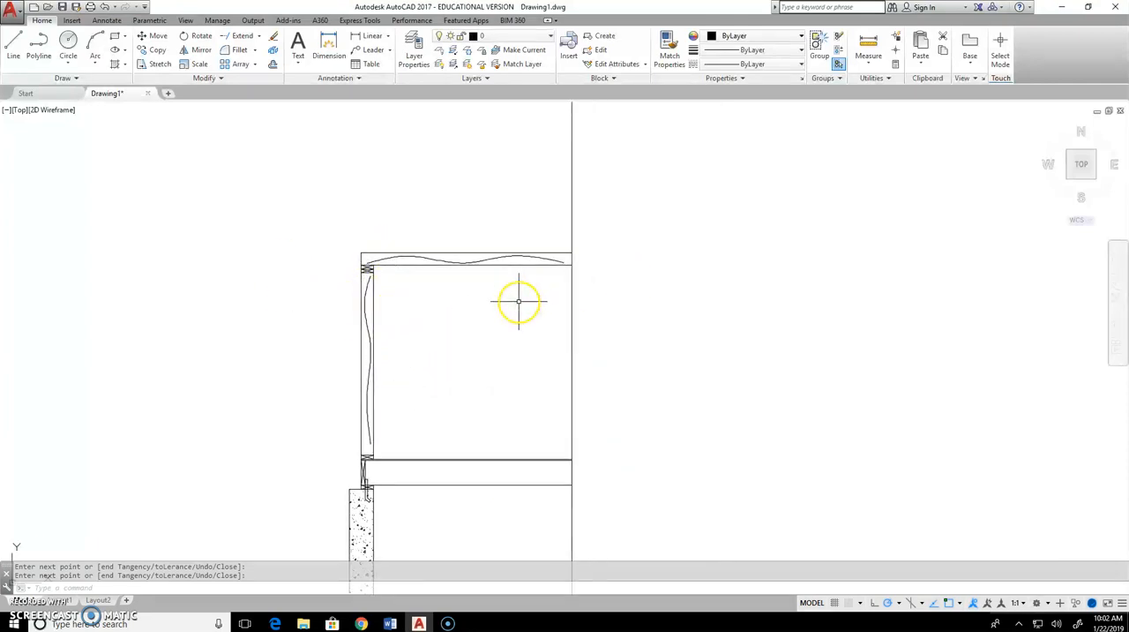
{"action": "mouse_move", "coordinate": [510, 130]}
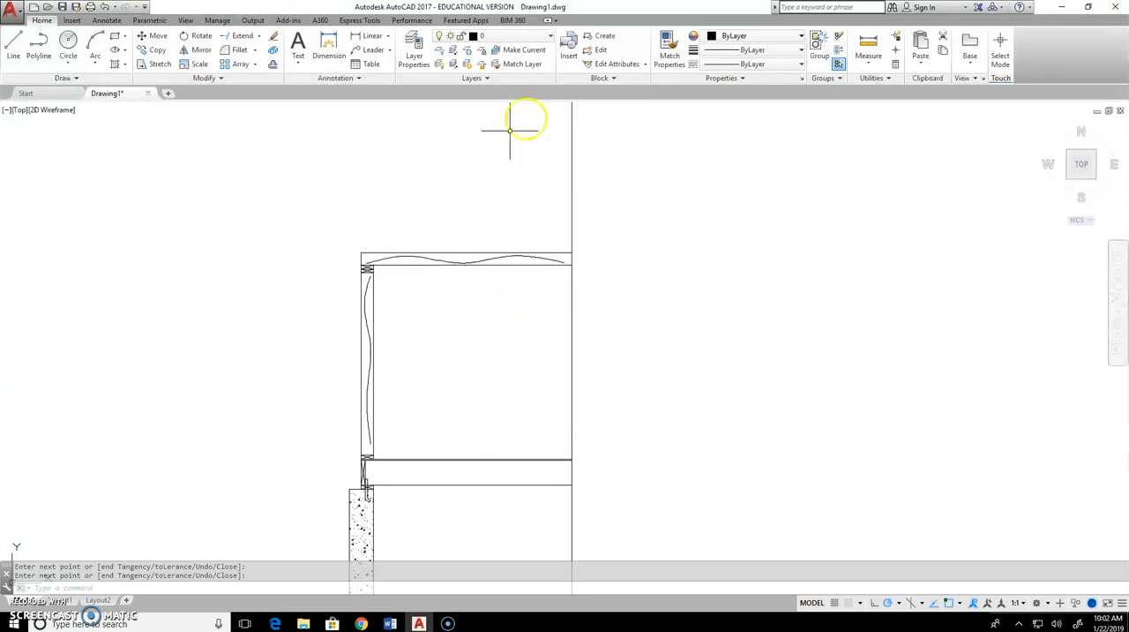
{"action": "mouse_move", "coordinate": [352, 415]}
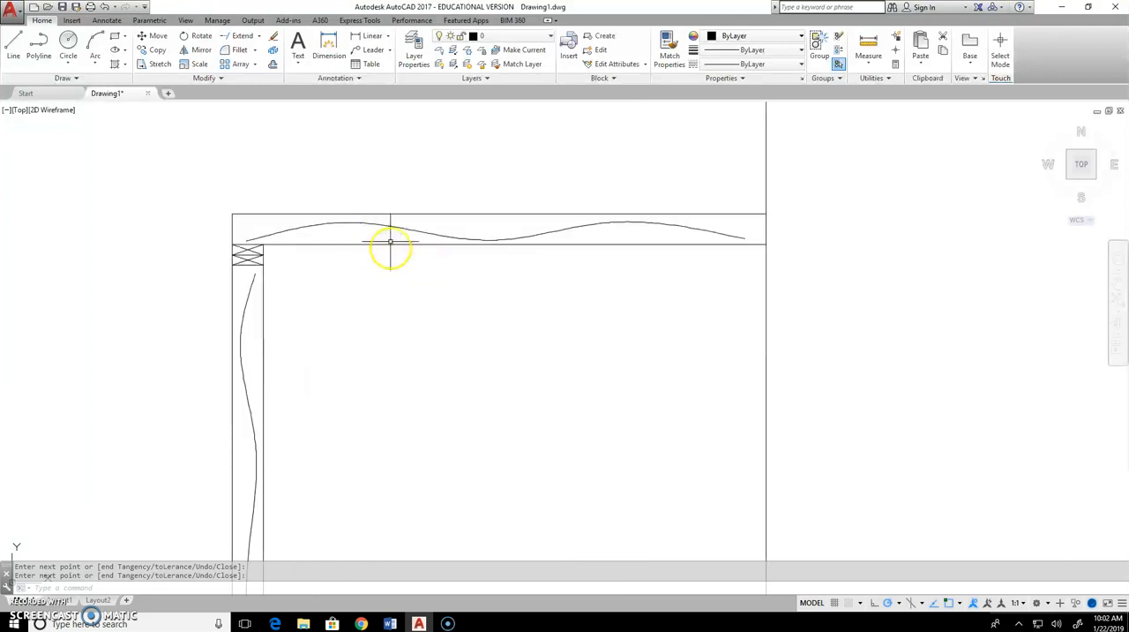
Offset the joist's bottom line inward to create the ceiling drywall line
{"action": "key", "text": "Escape"}
{"action": "type", "text": ".75"}
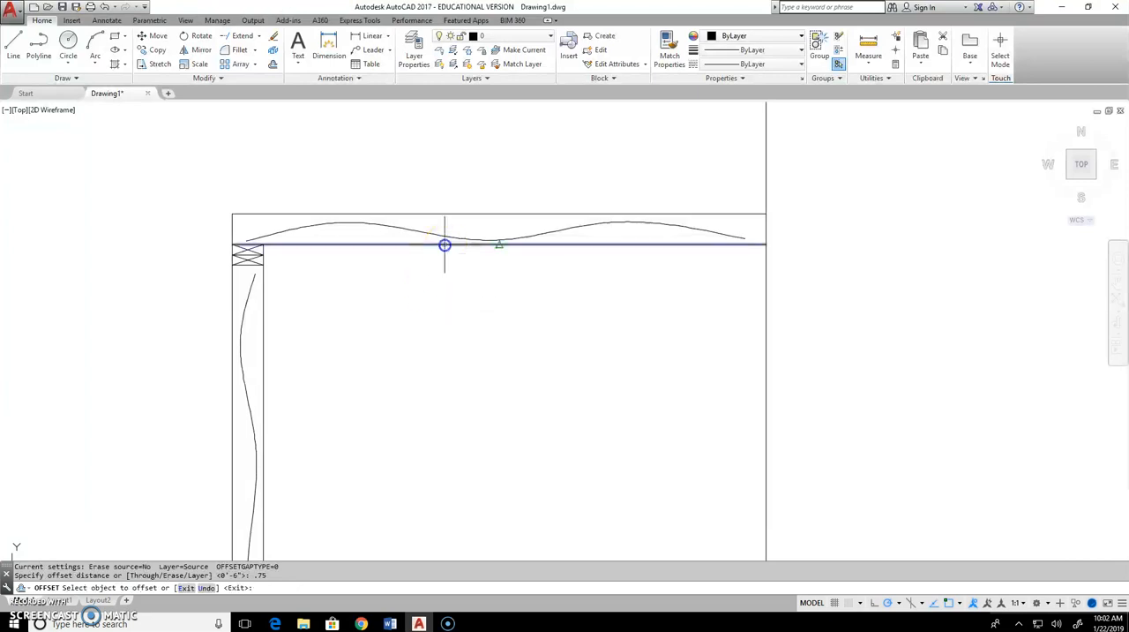
{"action": "left_click", "coordinate": [445, 245]}
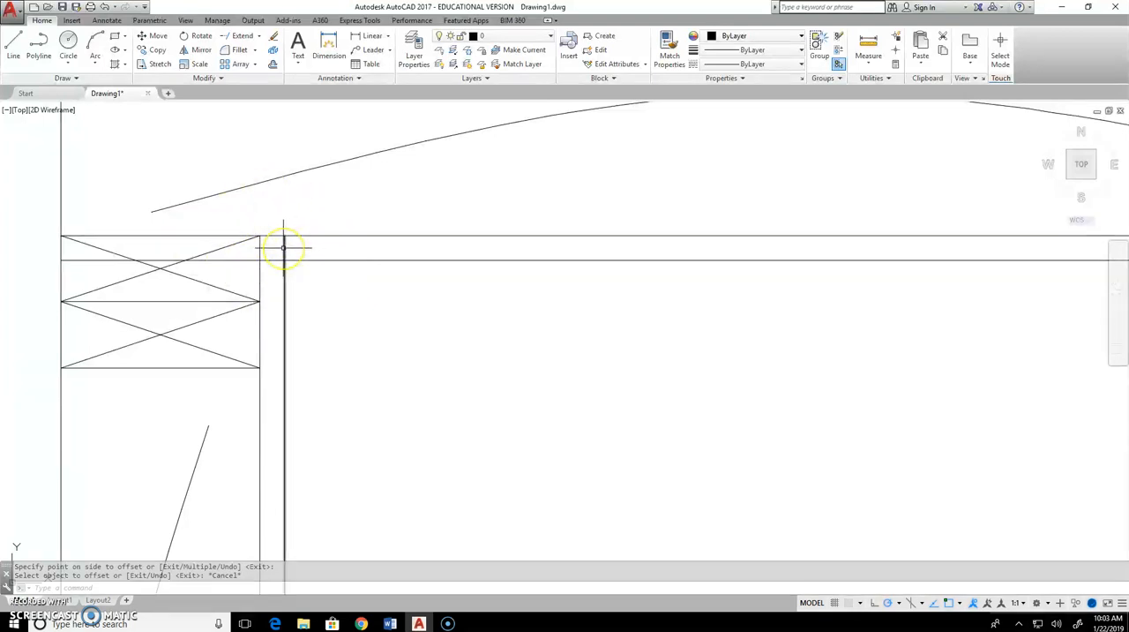
Stretch the vertical drywall line's top grip up to meet the ceiling drywall line
{"action": "left_click", "coordinate": [284, 247]}
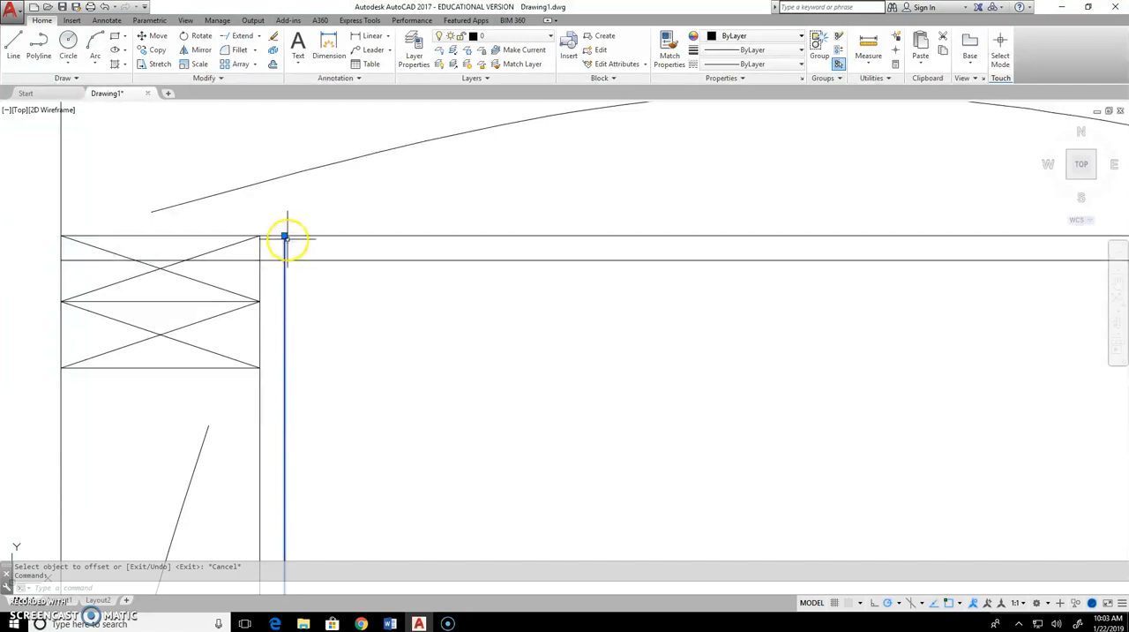
{"action": "left_click", "coordinate": [284, 245]}
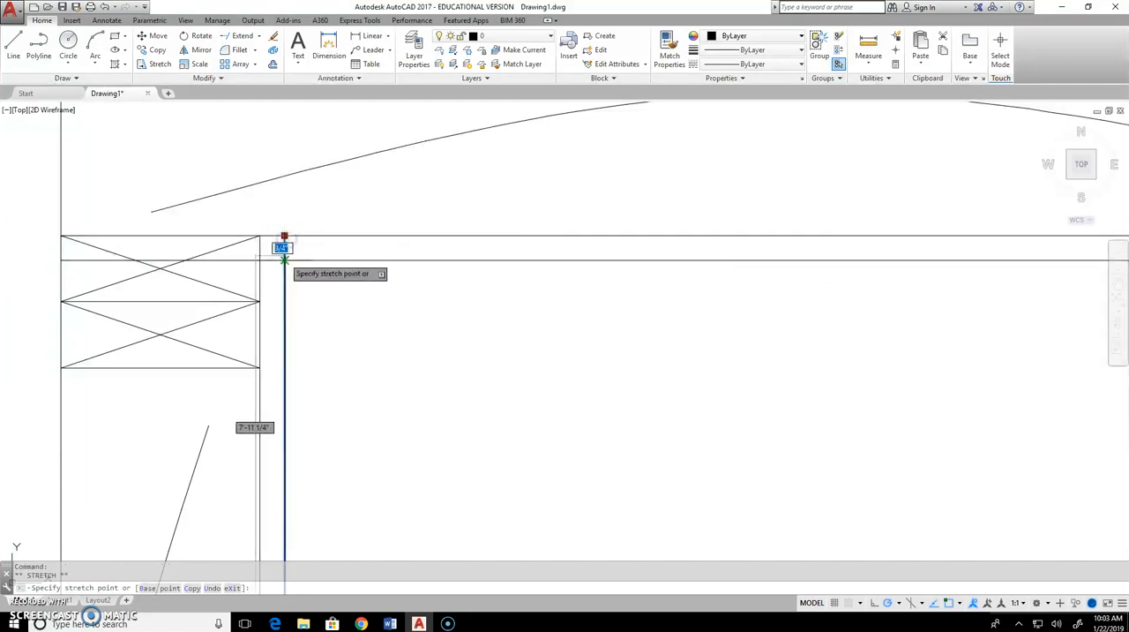
{"action": "key", "text": "Escape"}
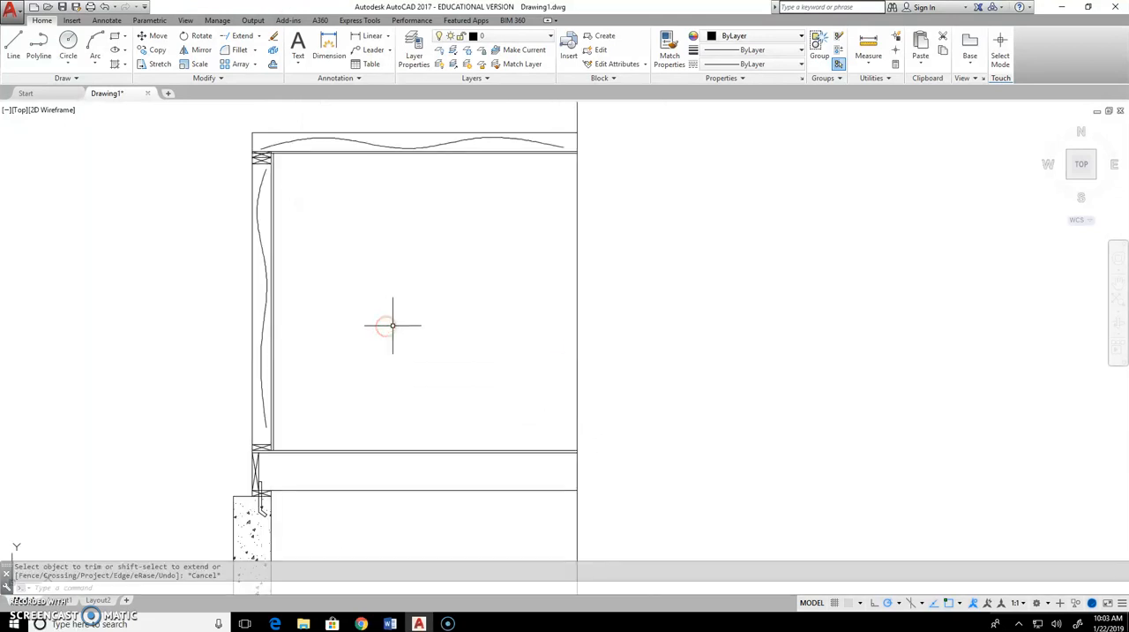
{"action": "mouse_move", "coordinate": [186, 343]}
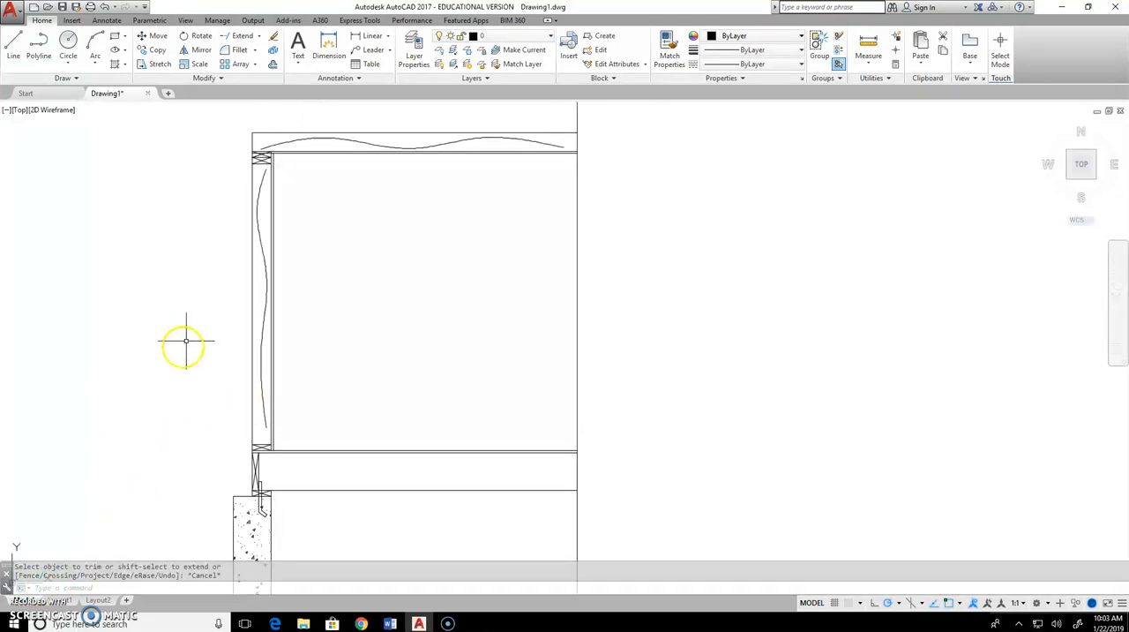